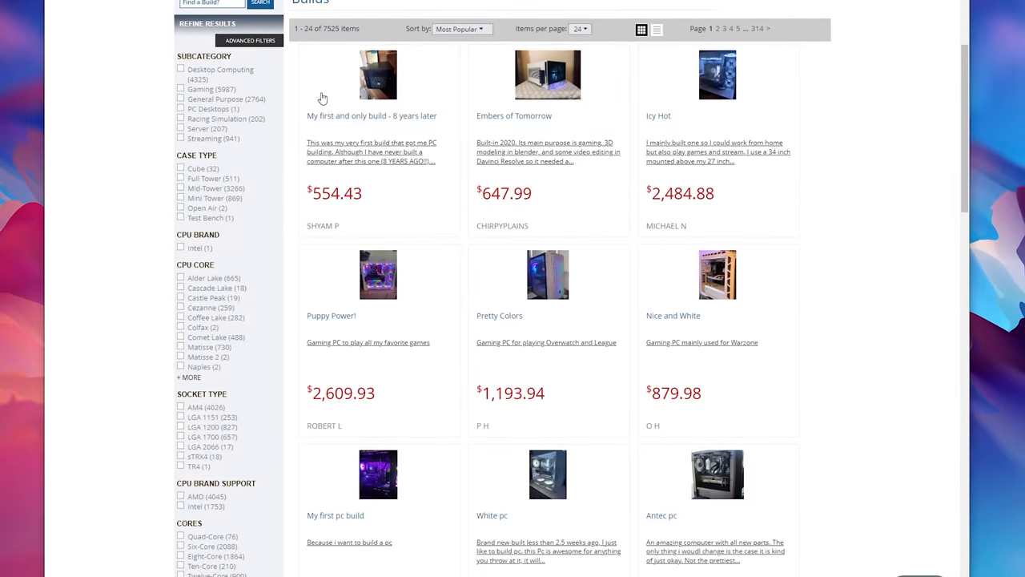
Scroll the Amazon cooler listing and select the white Snow colour option.
scroll("down", 3)
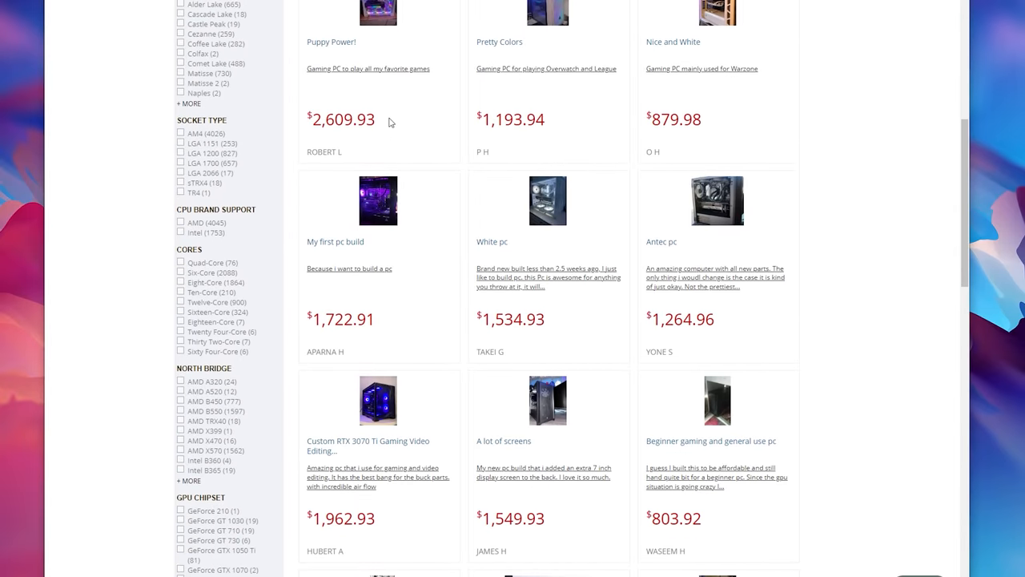
scroll("down", 3)
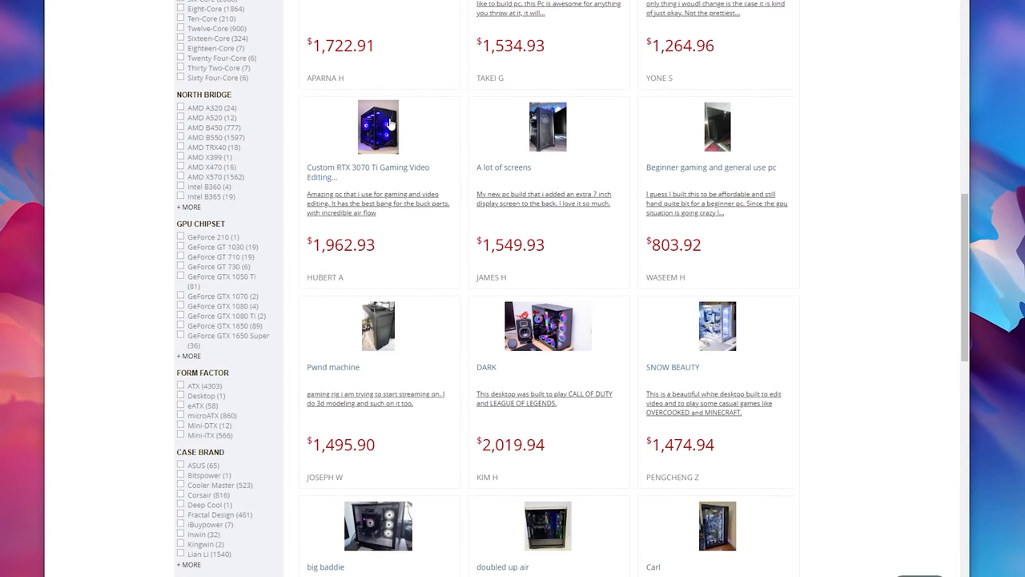
scroll("down", 3)
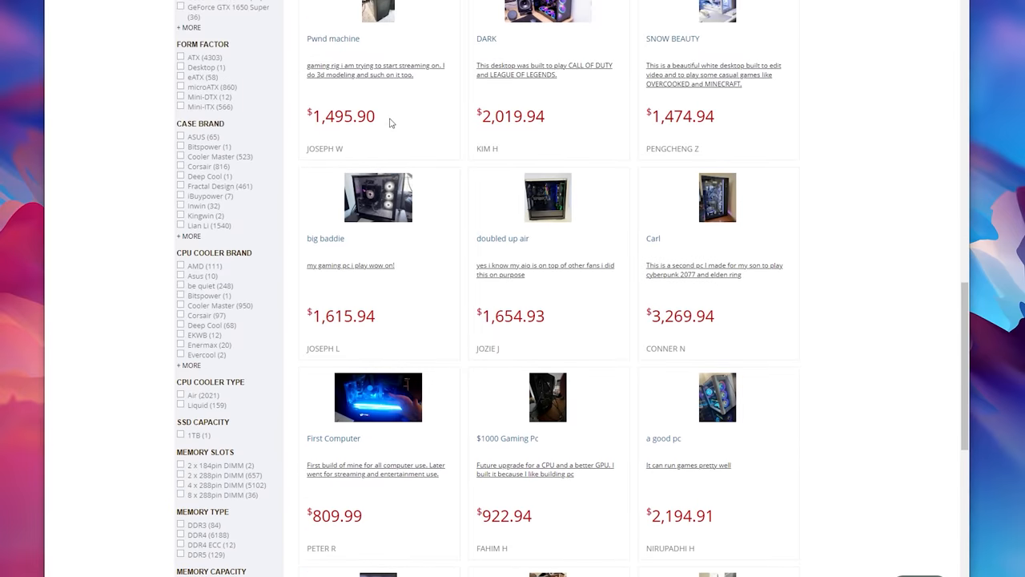
scroll("down", 3)
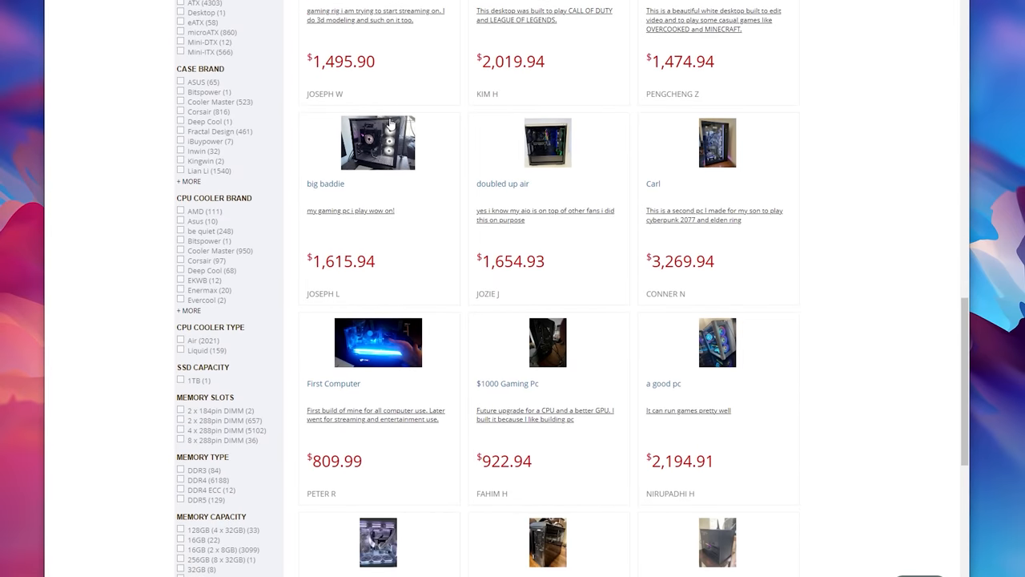
scroll("down", 3)
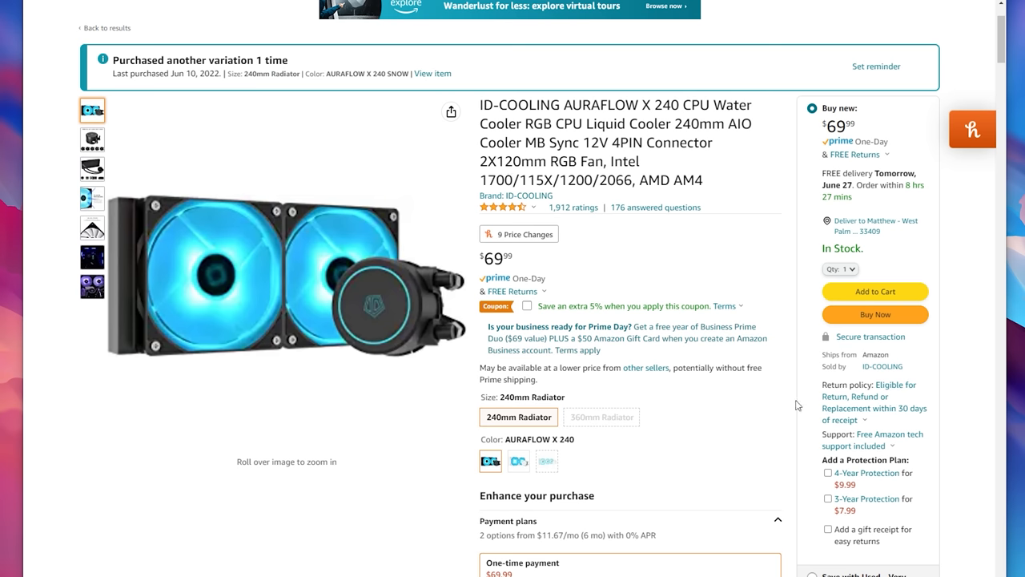
left_click(519, 461)
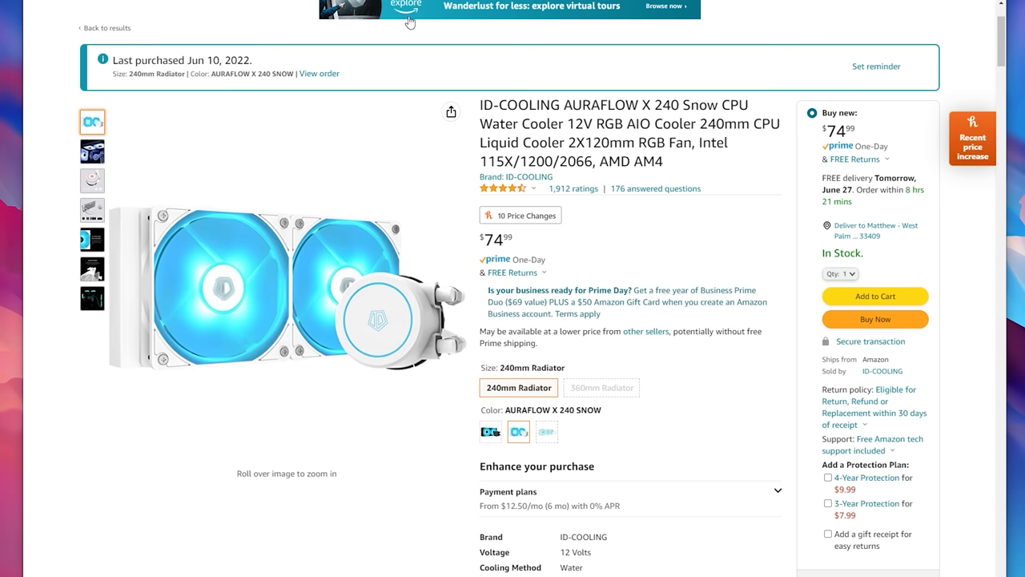
Open the LGA1700 mounting kit listing, then bring up the PCWorld DDR5 article tab.
left_click(759, 40)
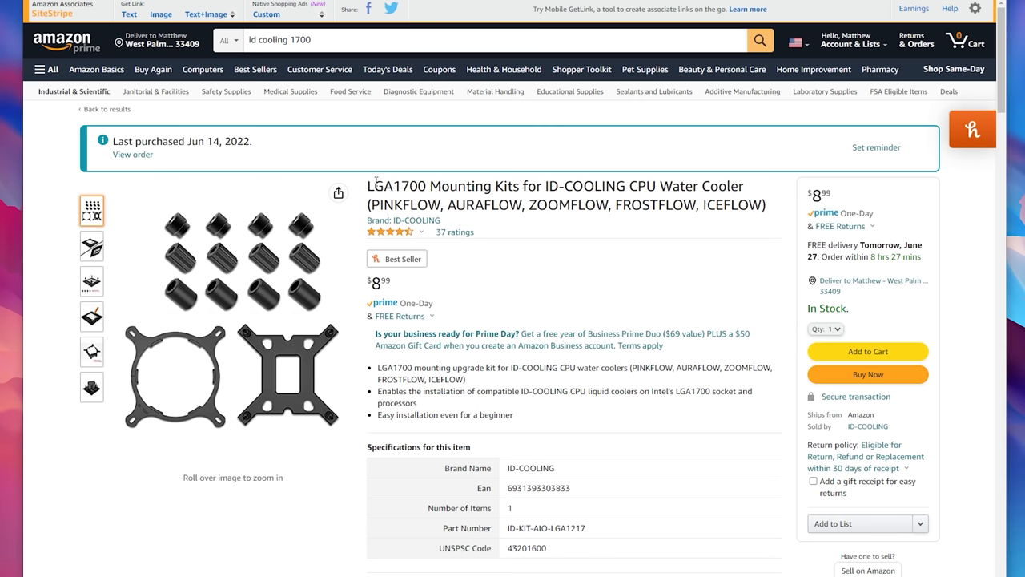
left_click_drag(374, 185, 764, 205)
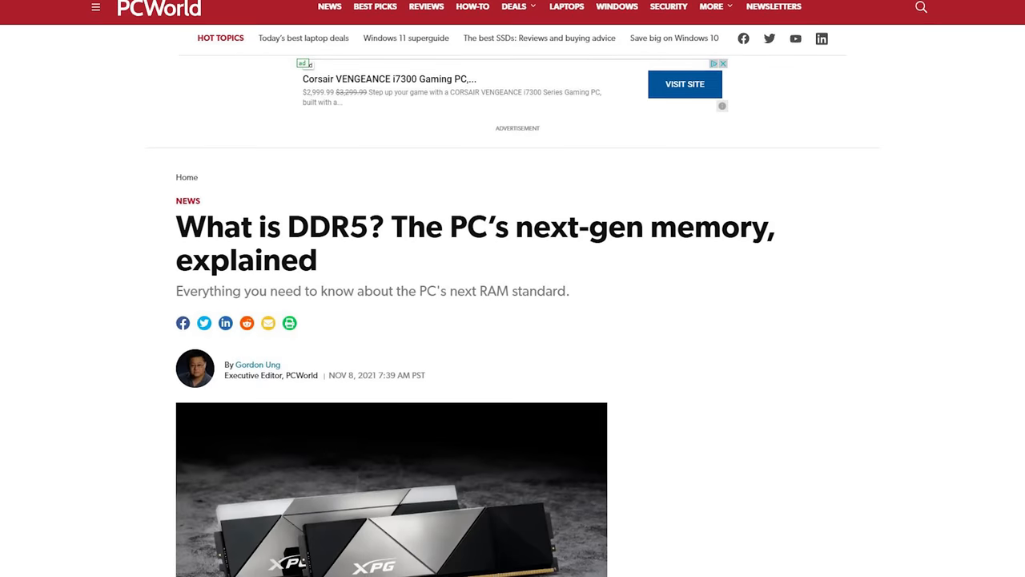
scroll("down", 3)
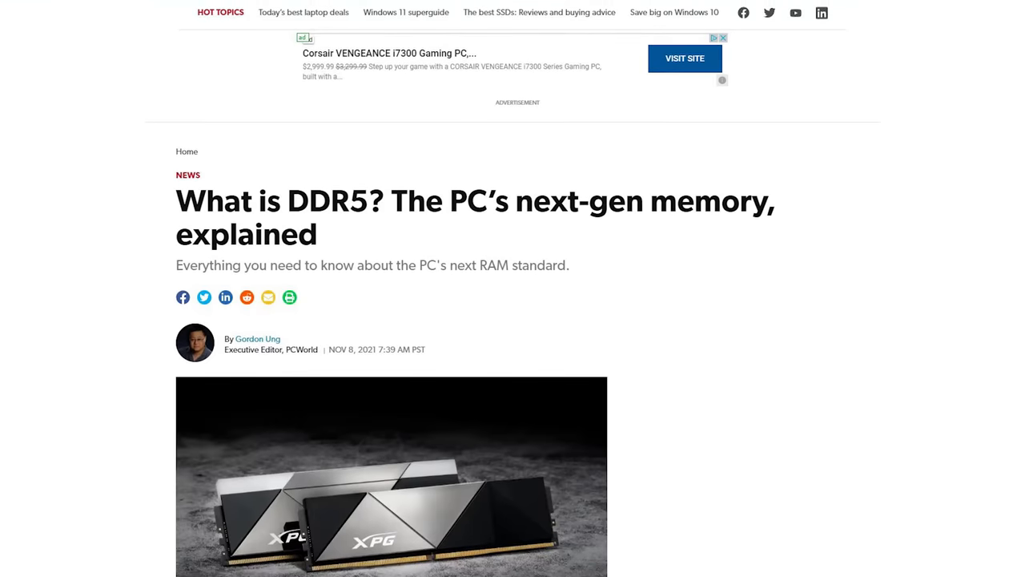
scroll("down", 3)
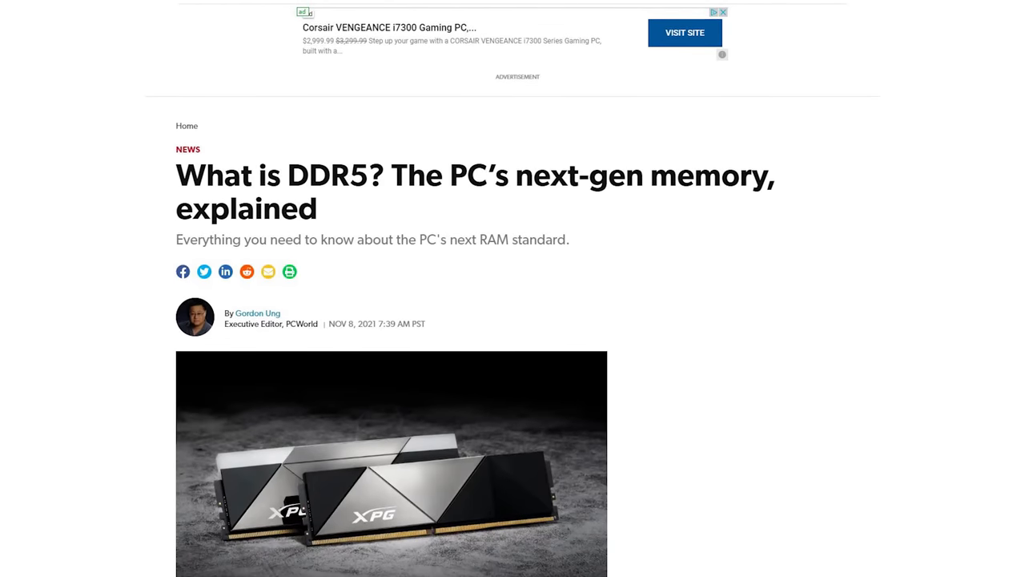
scroll("down", 3)
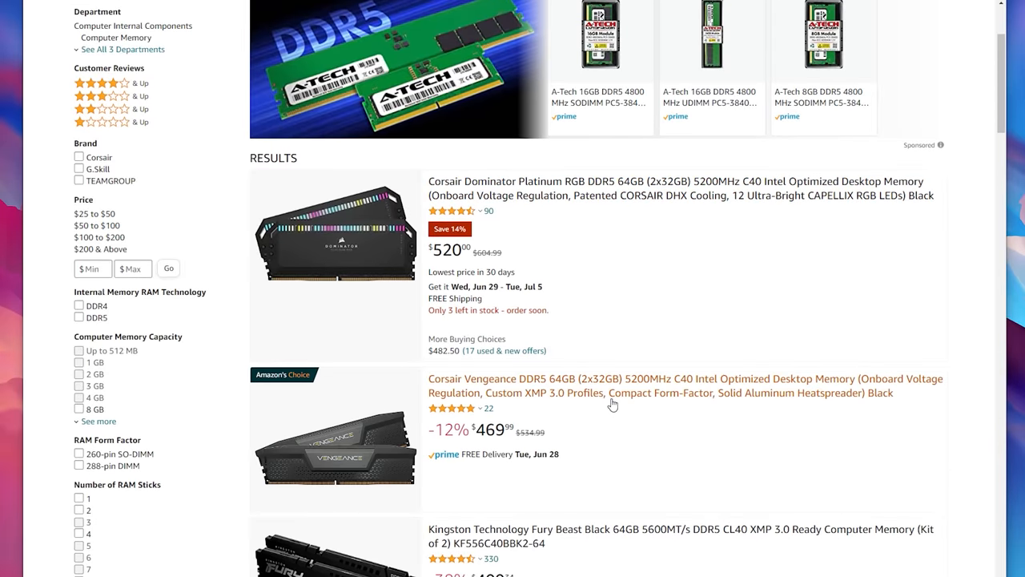
scroll("down", 3)
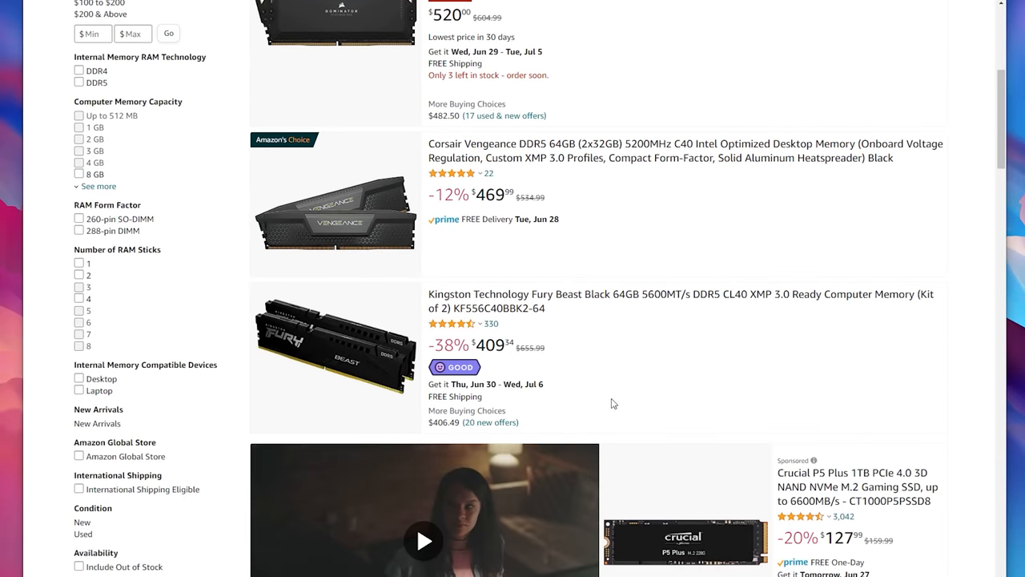
scroll("down", 3)
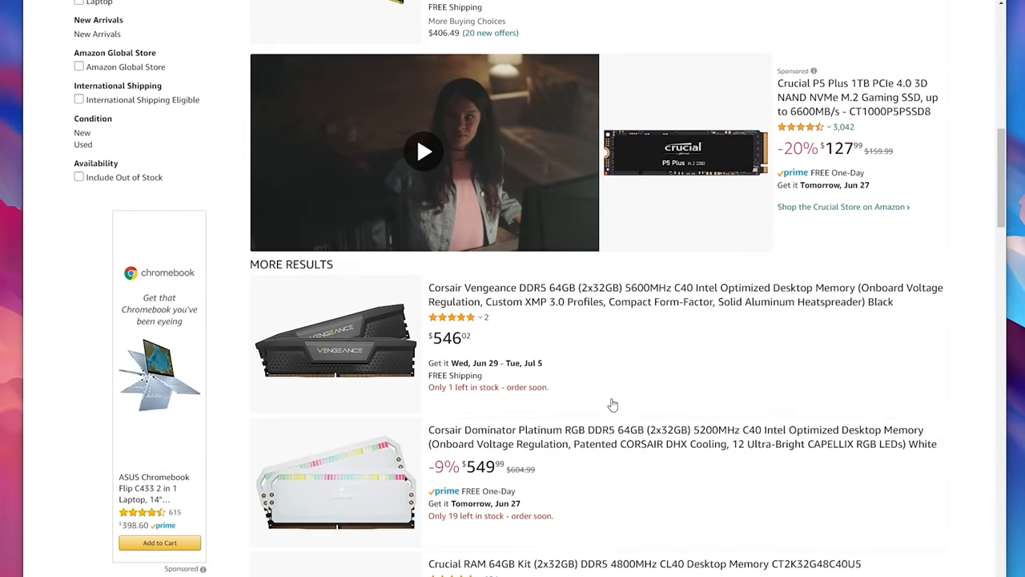
scroll("down", 3)
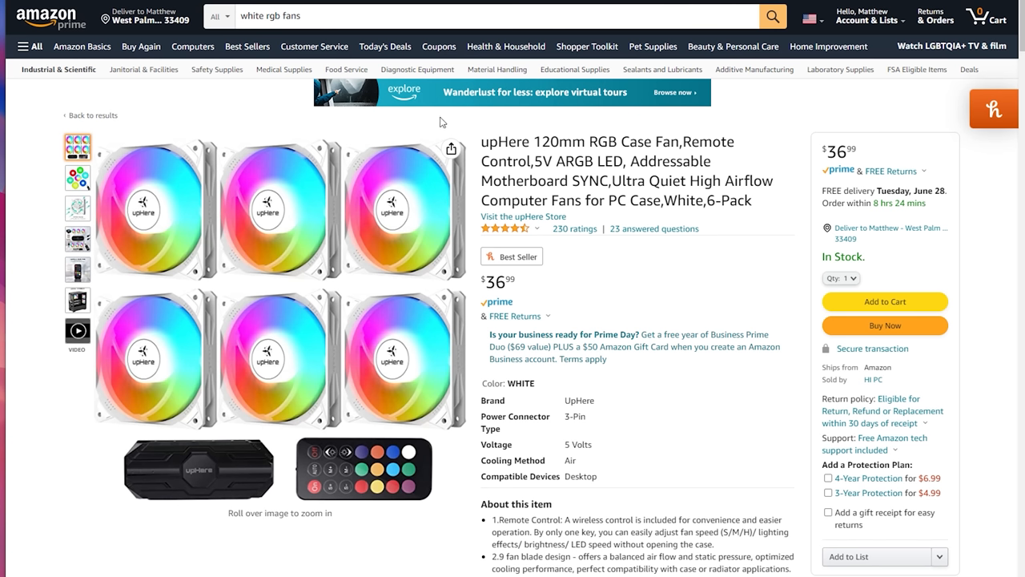
Switch from the Amazon fan page to the PCPartPicker PC Builder part list.
left_click_drag(480, 140, 721, 181)
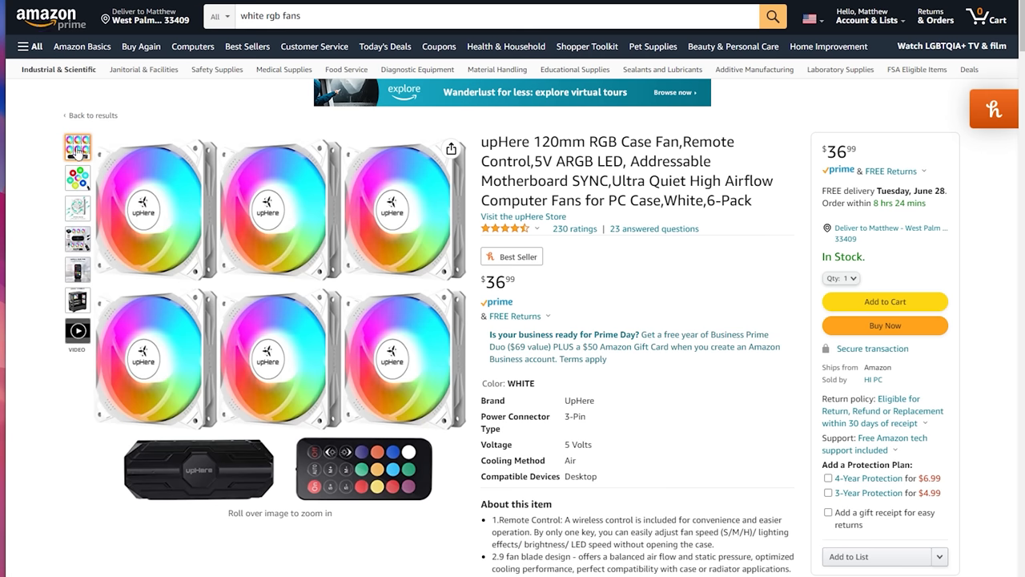
left_click(77, 239)
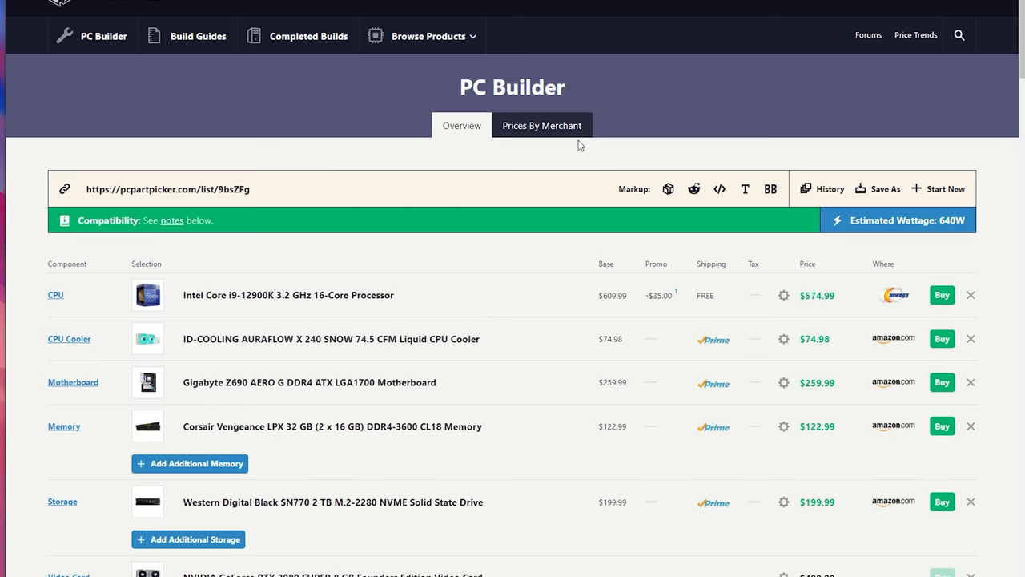
Scroll down the part list to the 850 W SFX PSU, fan 5-pack and $1943.91 total.
scroll("down", 3)
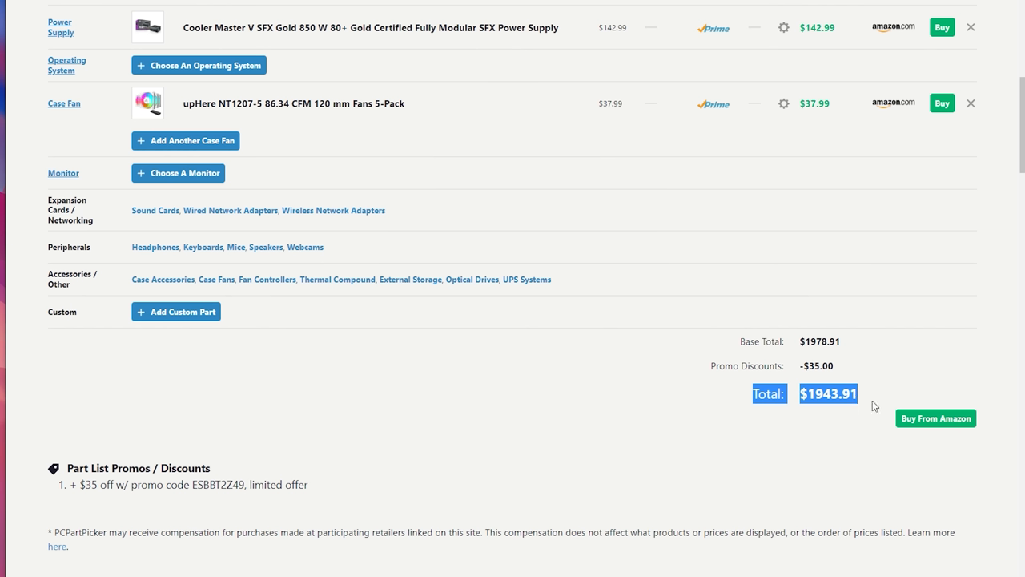
mouse_move(753, 398)
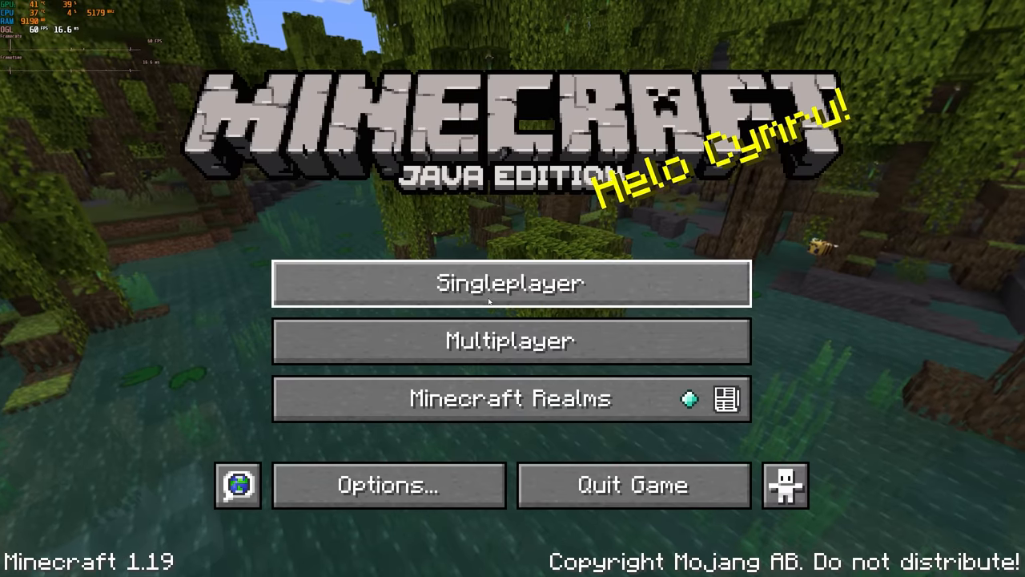
Enter the saved singleplayer world and pause it to show the Game Menu.
left_click(509, 339)
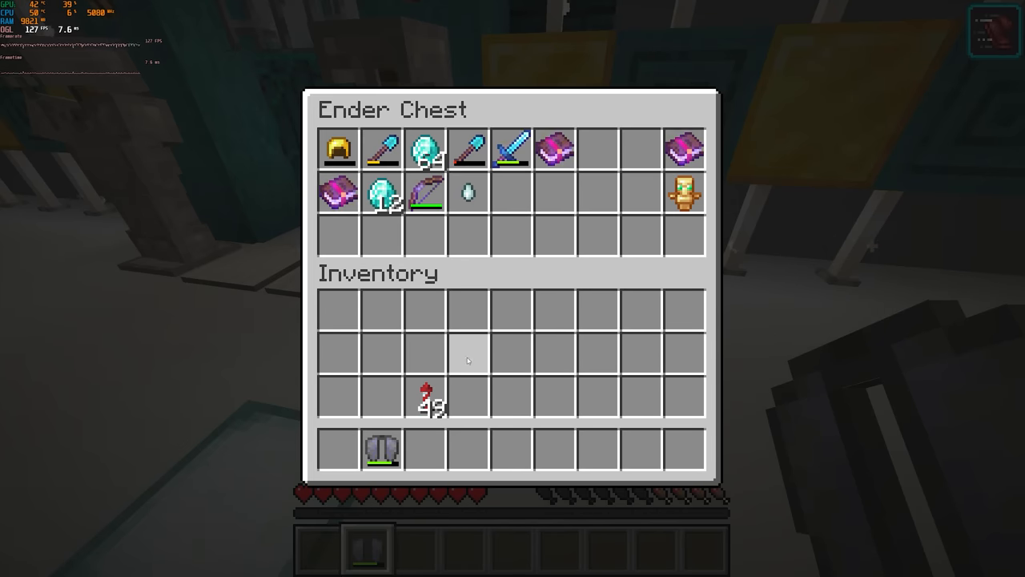
key("Escape")
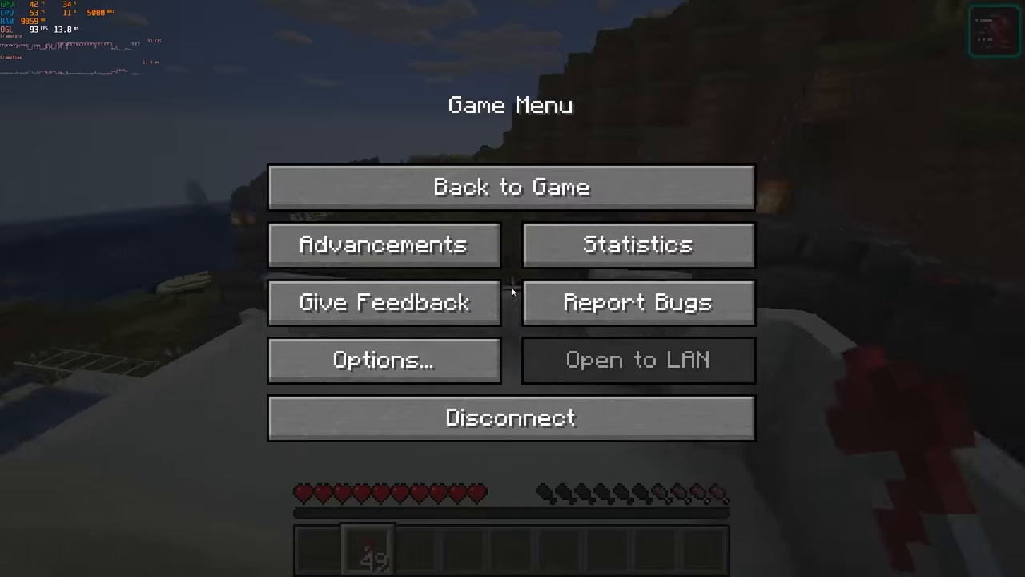
Open Options from the Game Menu to reach the video settings.
left_click(385, 358)
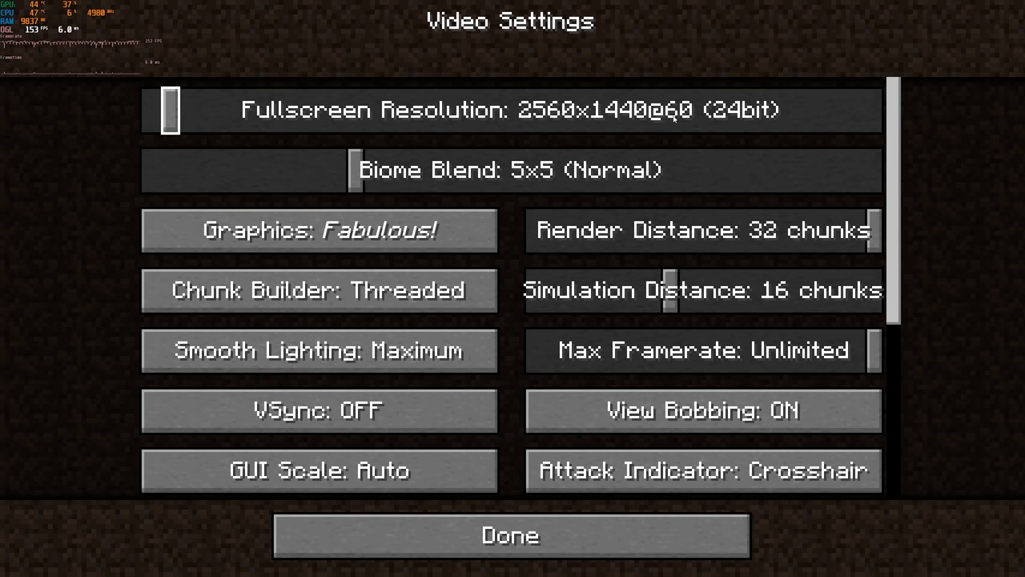
mouse_move(319, 231)
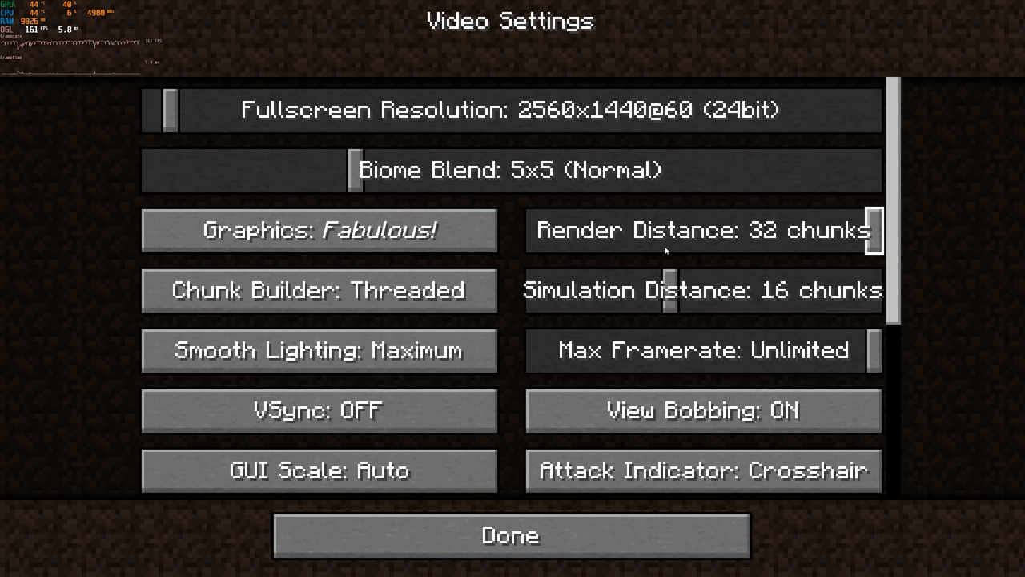
mouse_move(657, 246)
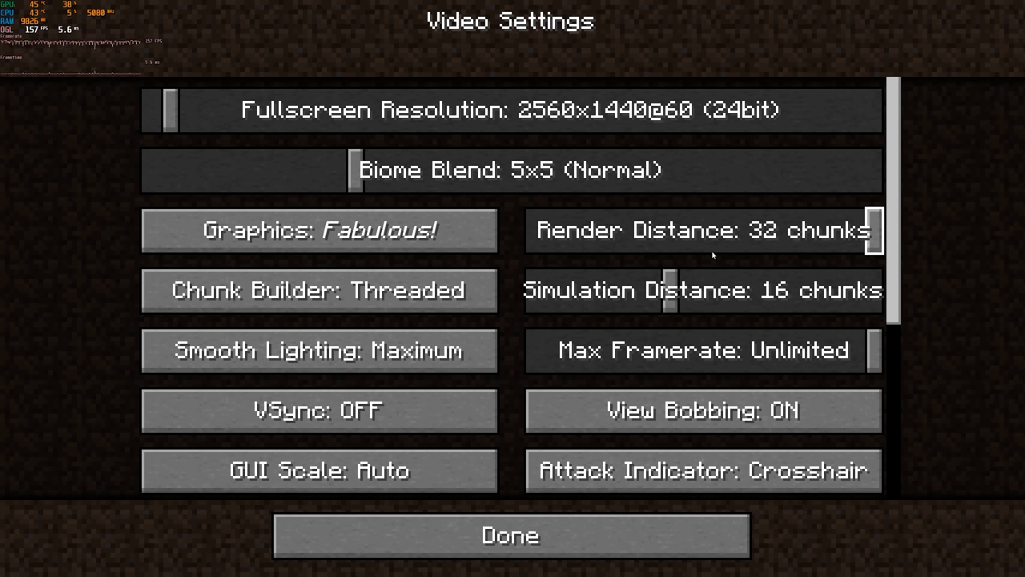
mouse_move(724, 255)
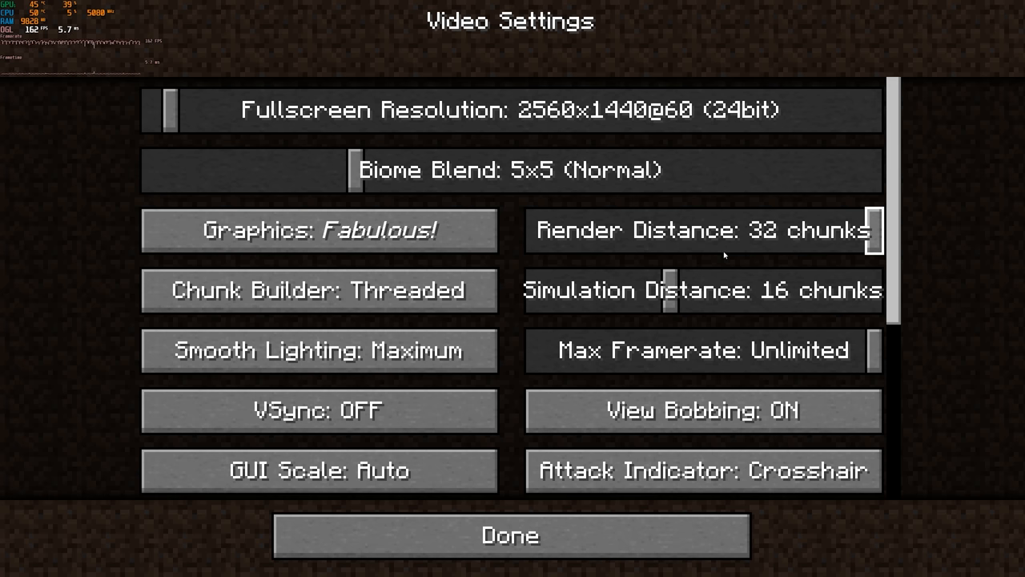
Leave the video settings and resume flying over the landscape with the FPS counter.
left_click(510, 535)
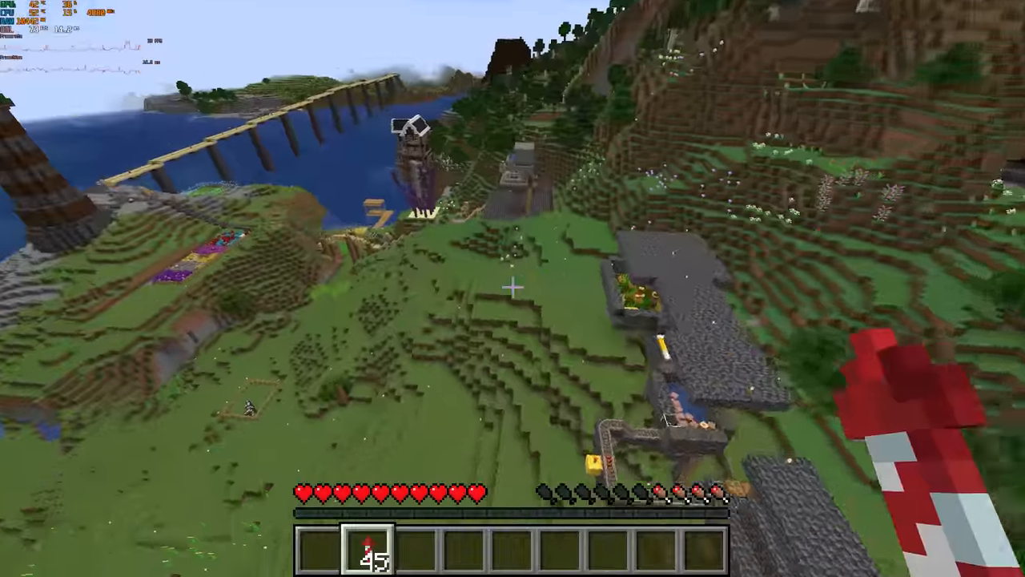
mouse_move(513, 288)
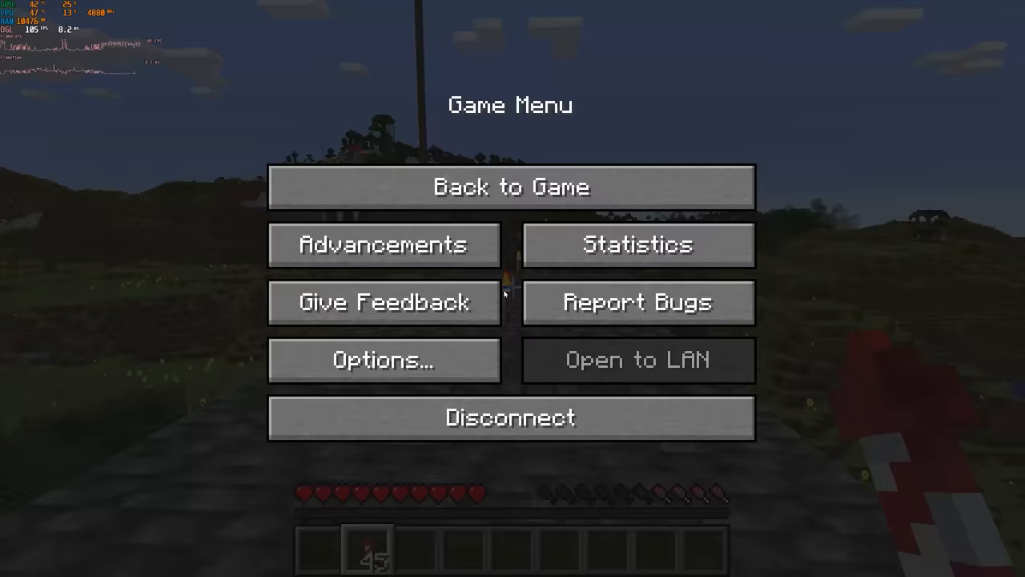
Review the video settings for 2560x1440 fullscreen, VSync off and unlimited framerate, then return.
left_click(383, 358)
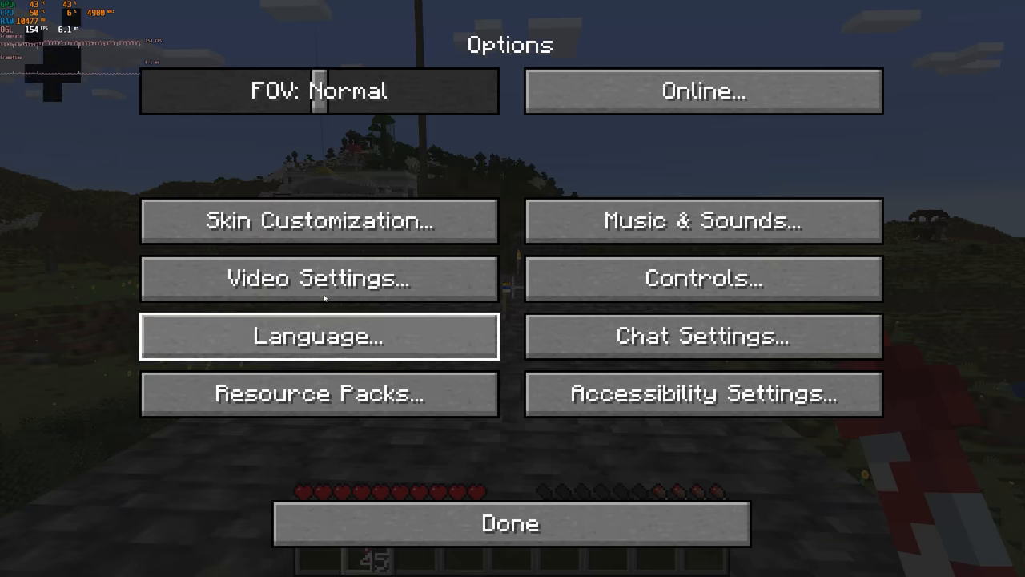
left_click(317, 279)
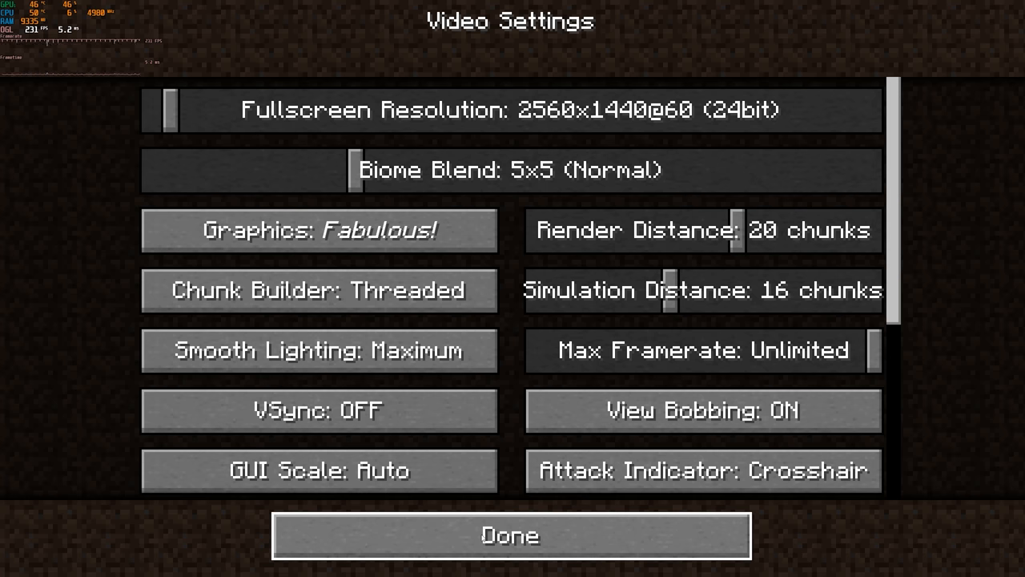
left_click(509, 535)
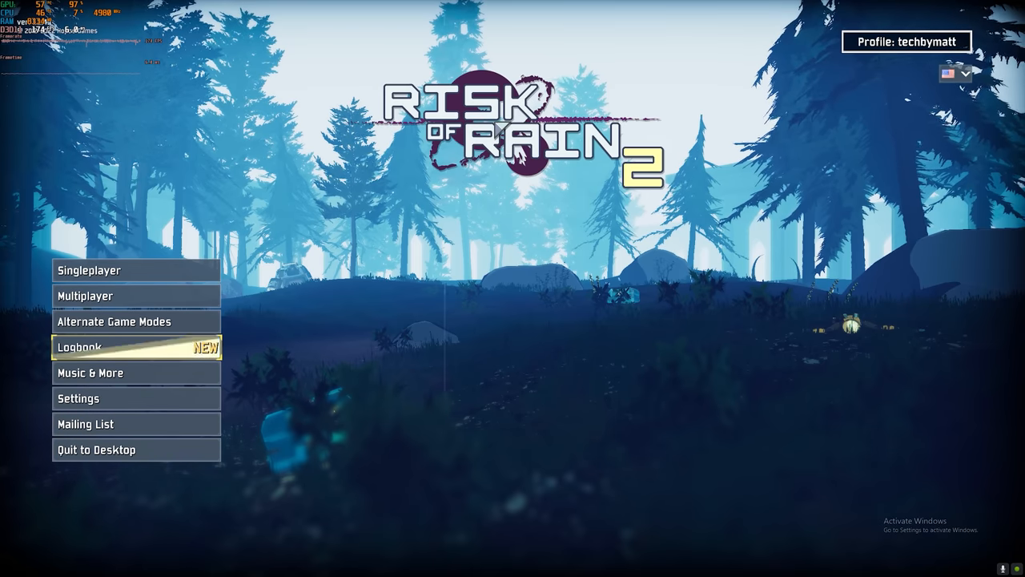
Check the Risk of Rain 2 Video tab shows 2560x1440 with no FPS limit.
left_click(78, 397)
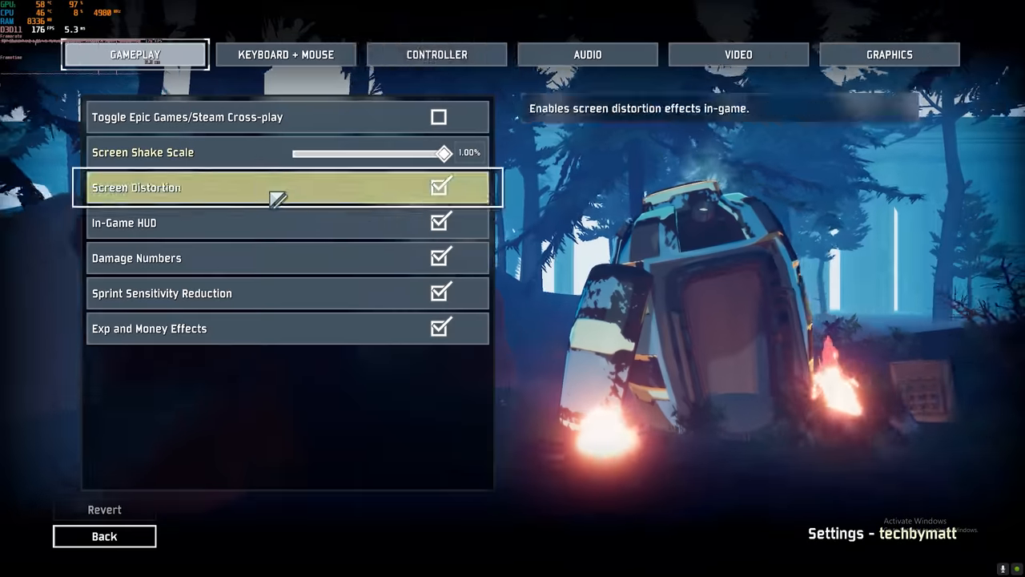
left_click(737, 55)
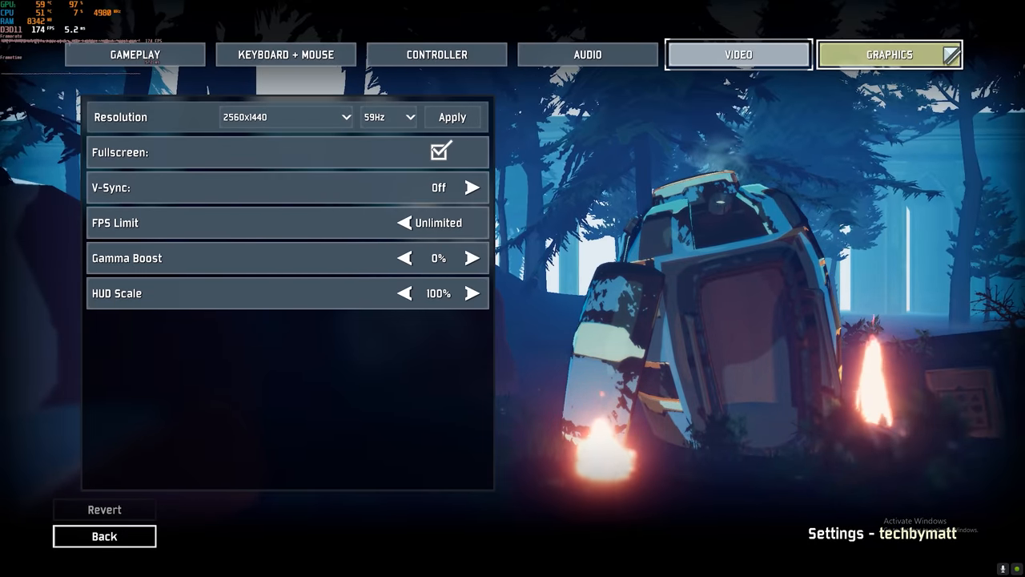
left_click(889, 54)
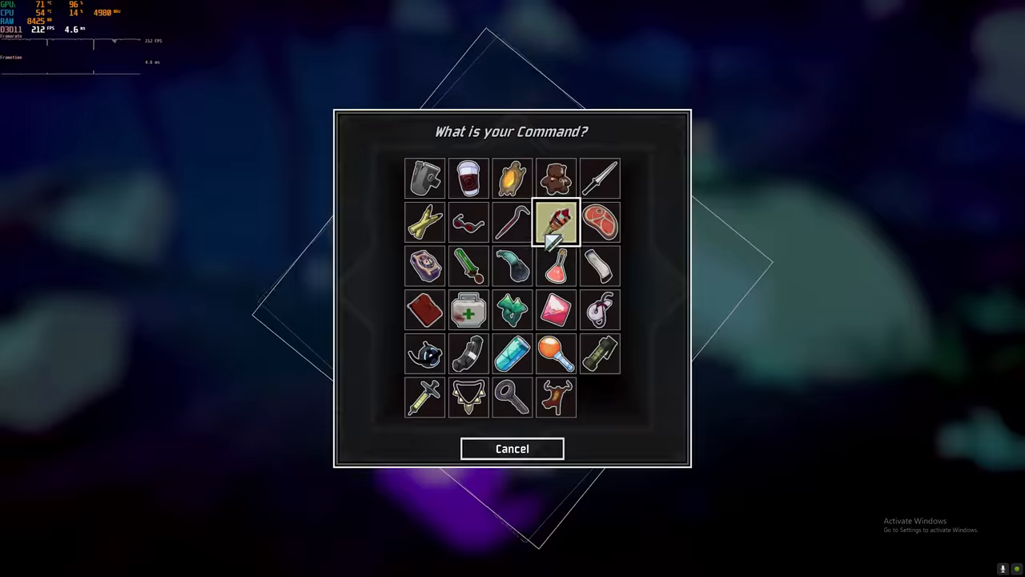
Start a singleplayer run and pick a starting item.
left_click(556, 221)
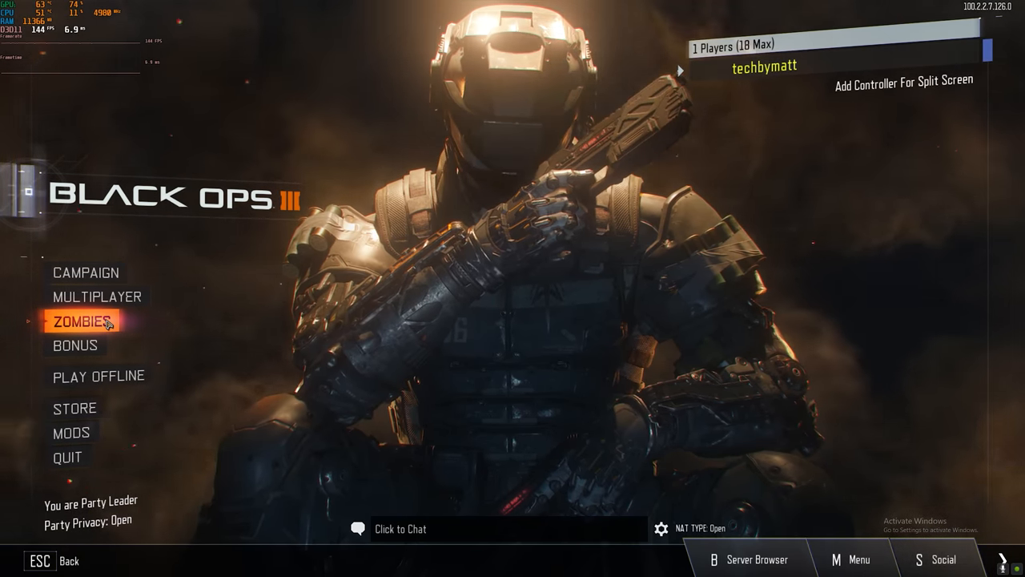
Enter Zombies mode and check the graphics settings: 2560x1440, 144 Hz, 240 max frames per second.
left_click(86, 320)
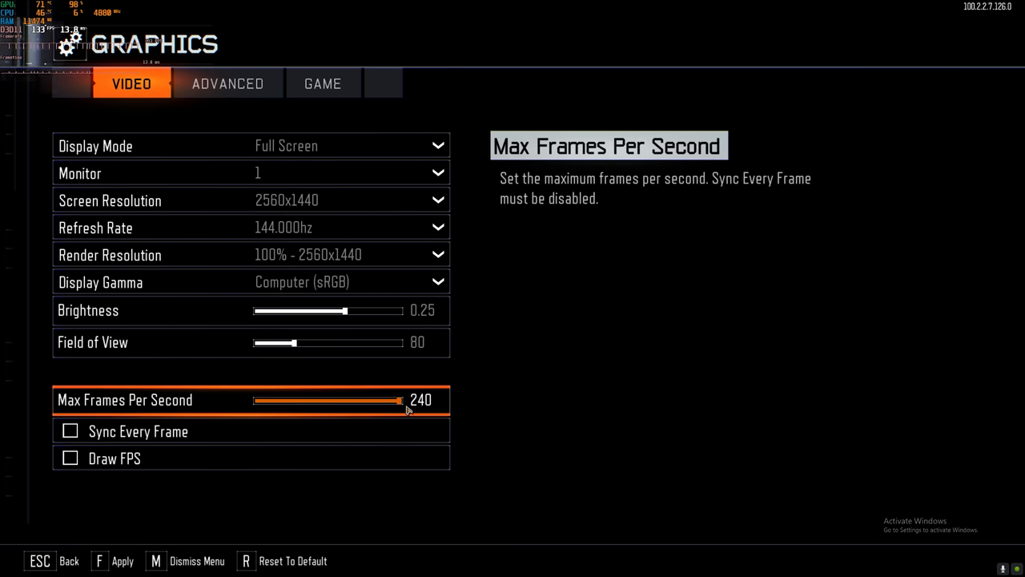
left_click(228, 83)
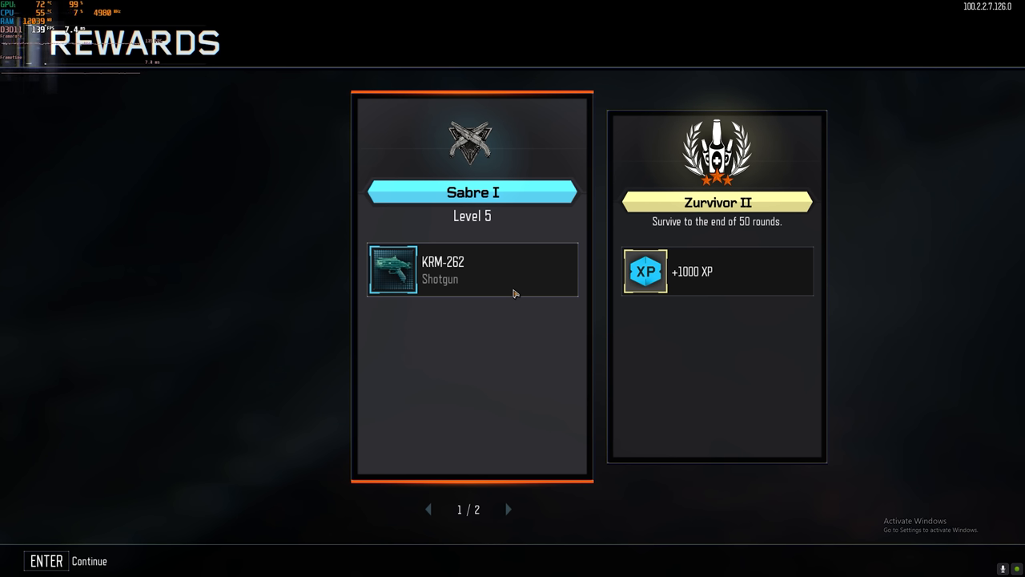
Continue past the level 5 Rewards screen back to the Zombies lobby.
key("enter")
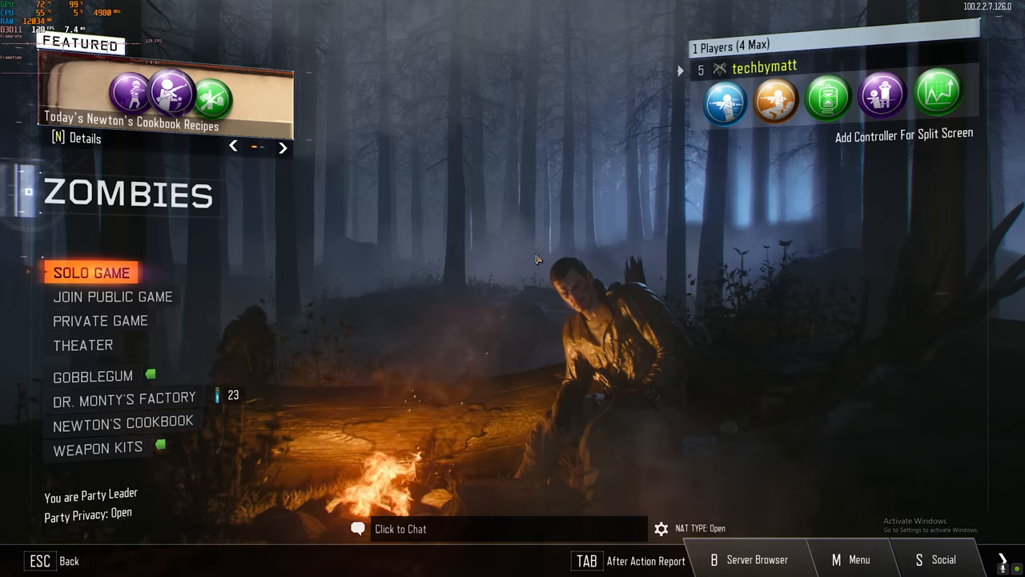